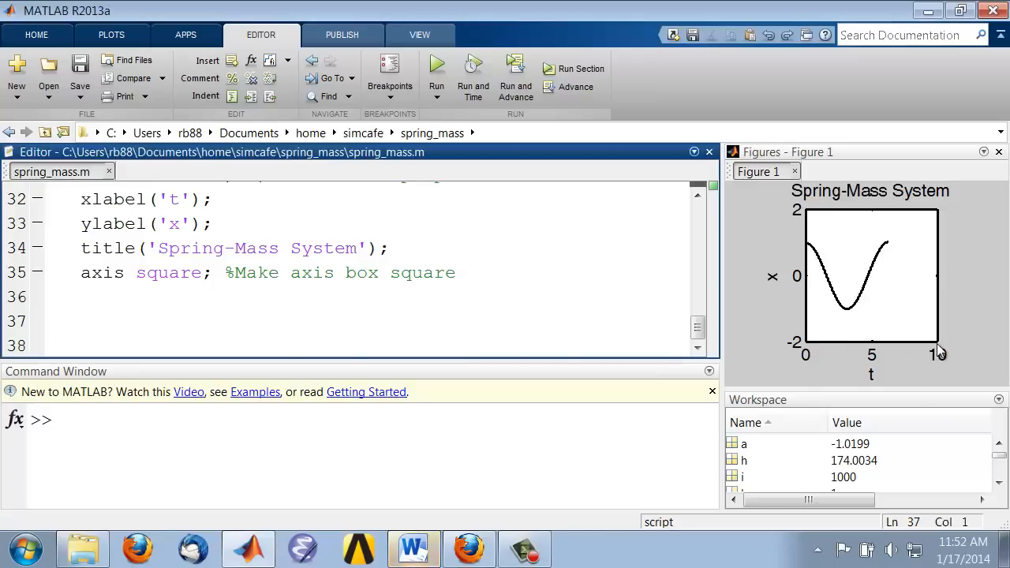
mouse_move(886, 278)
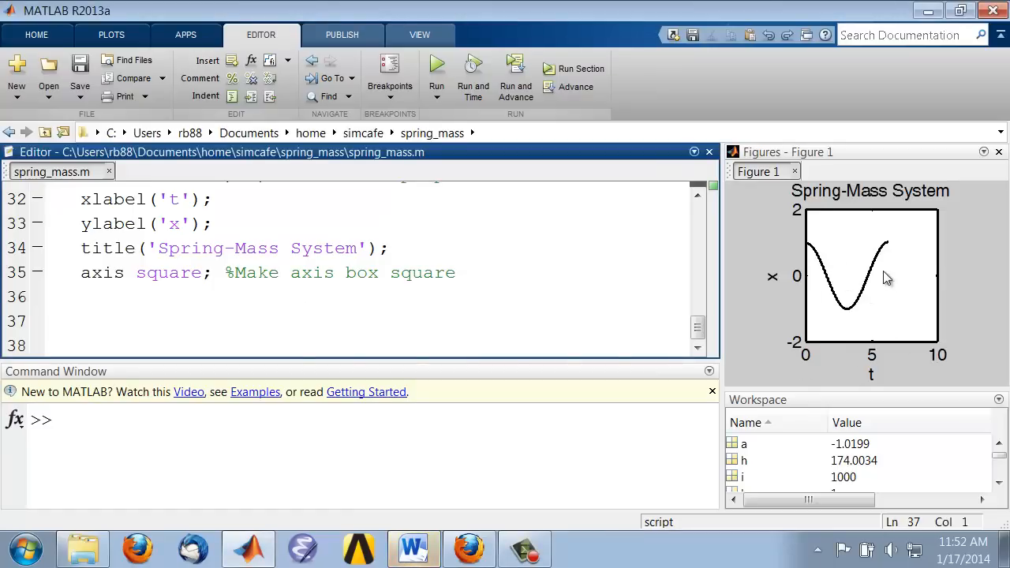
mouse_move(811, 352)
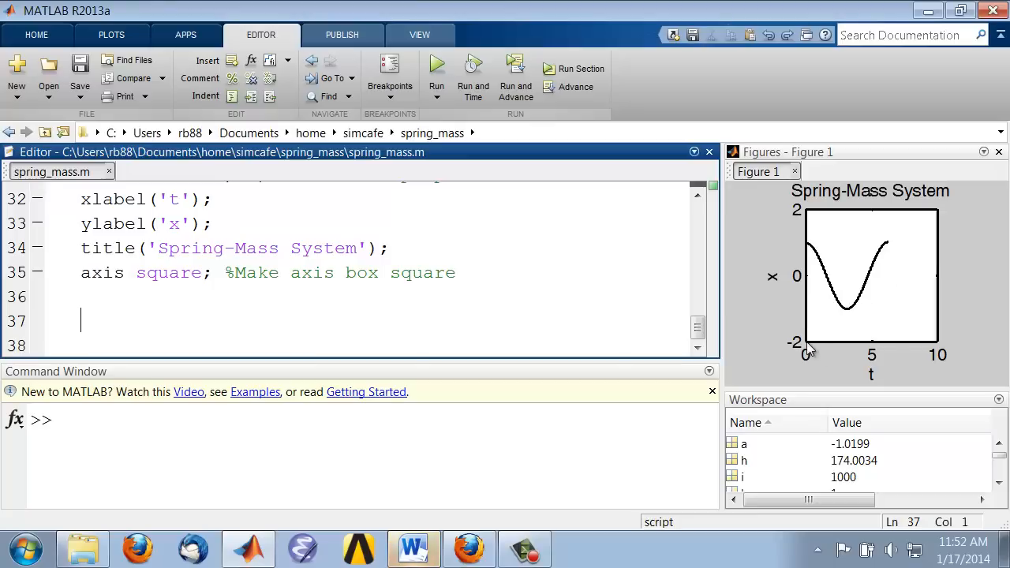
mouse_move(903, 350)
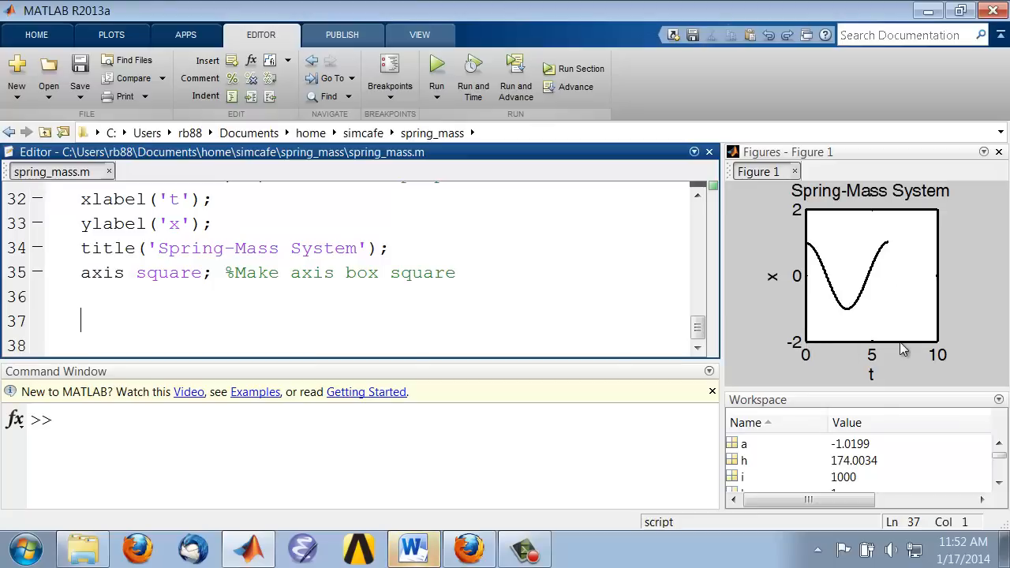
mouse_move(817, 349)
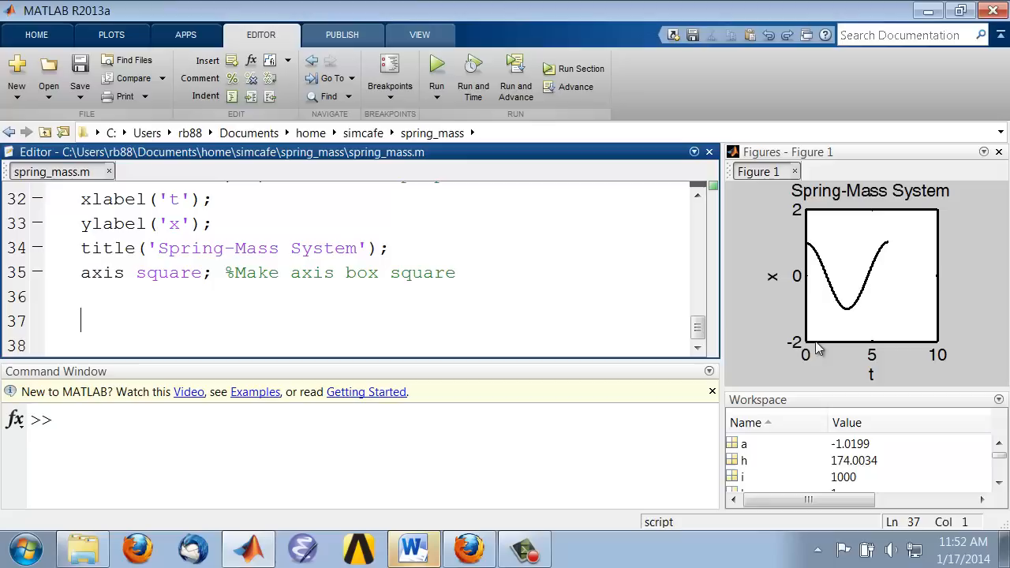
mouse_move(813, 319)
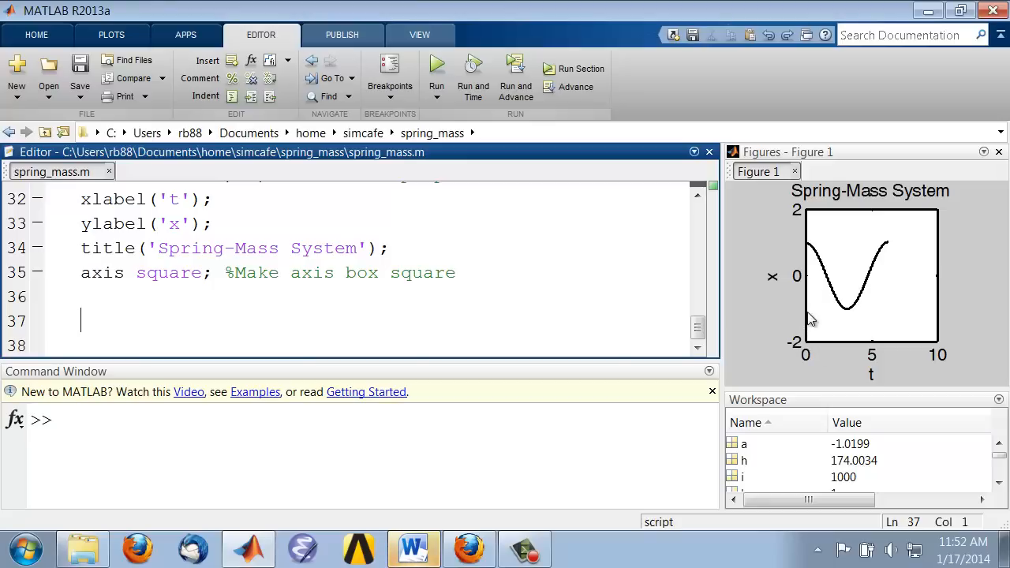
mouse_move(811, 237)
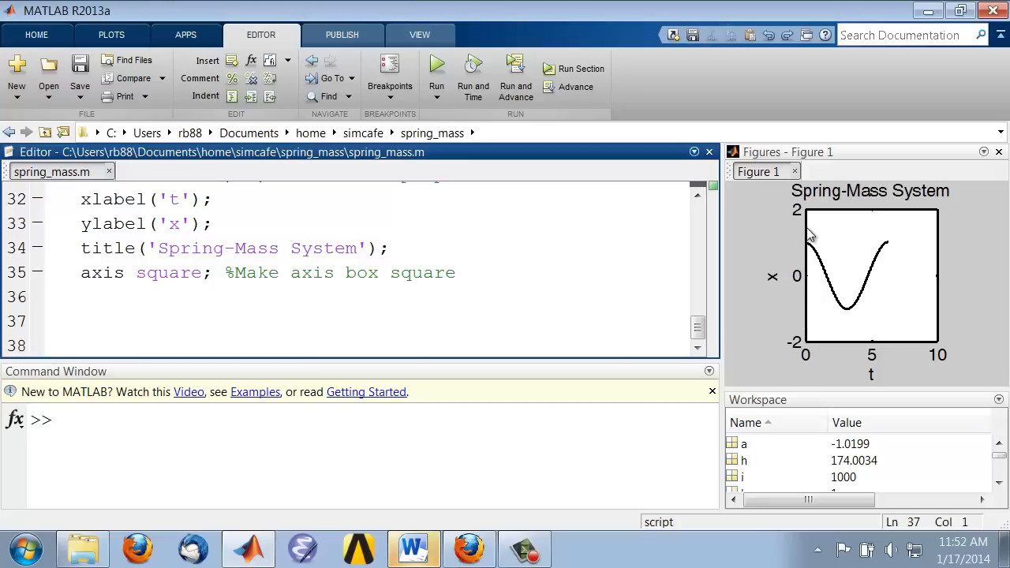
mouse_move(813, 327)
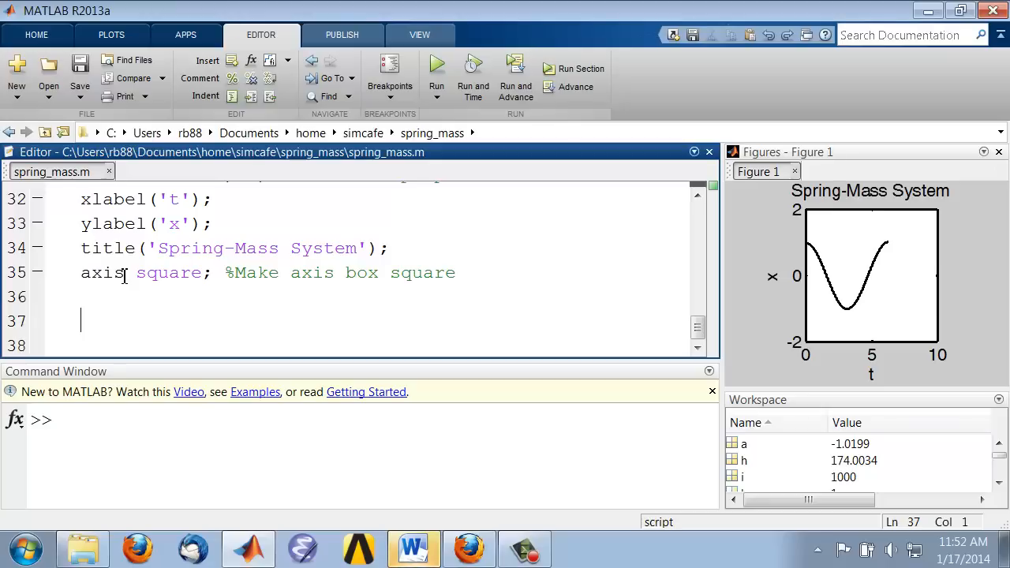
Step: Search the documentation for 'axis' and read the axis function reference page
click(907, 35)
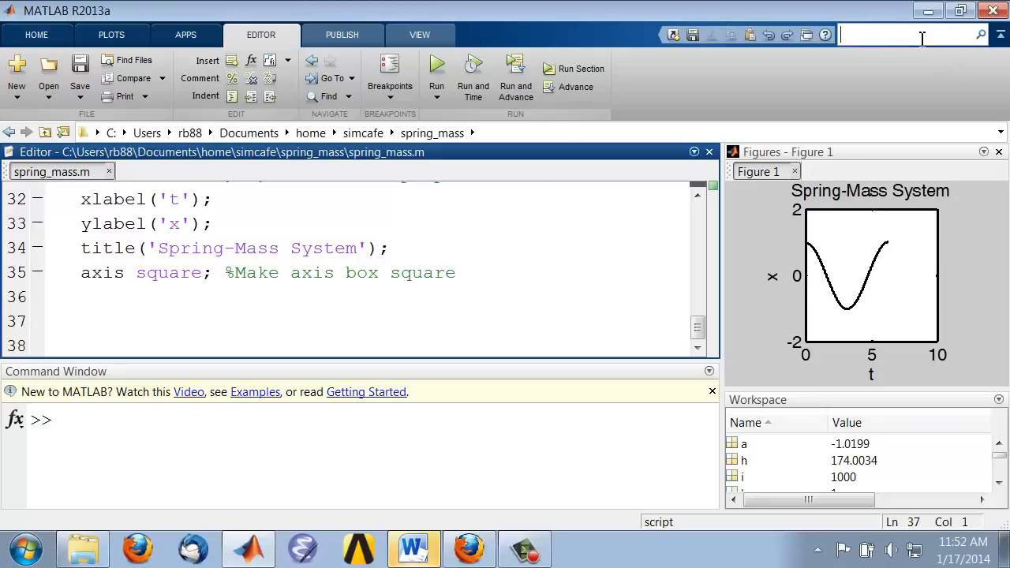
text(axis)
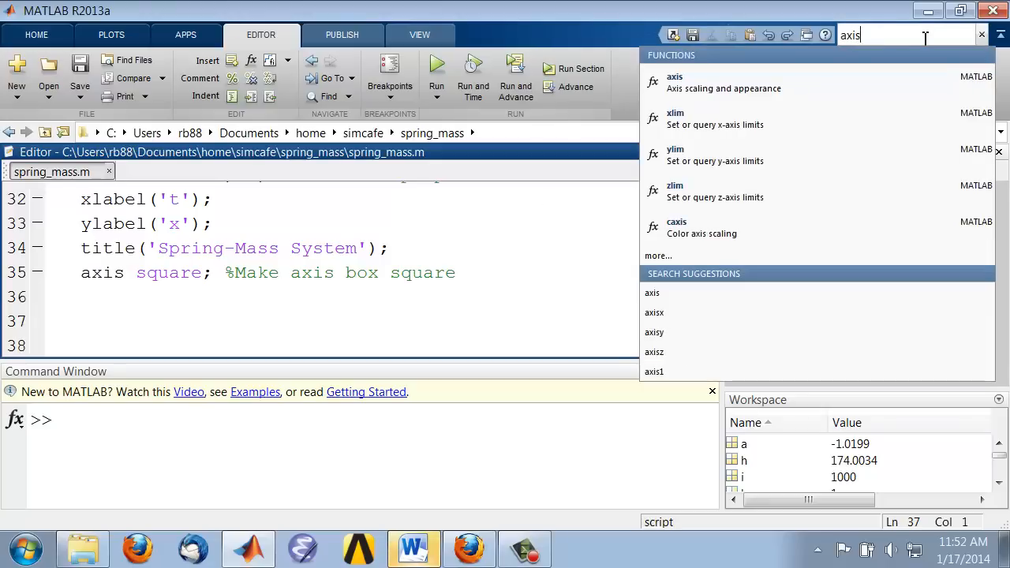
click(658, 256)
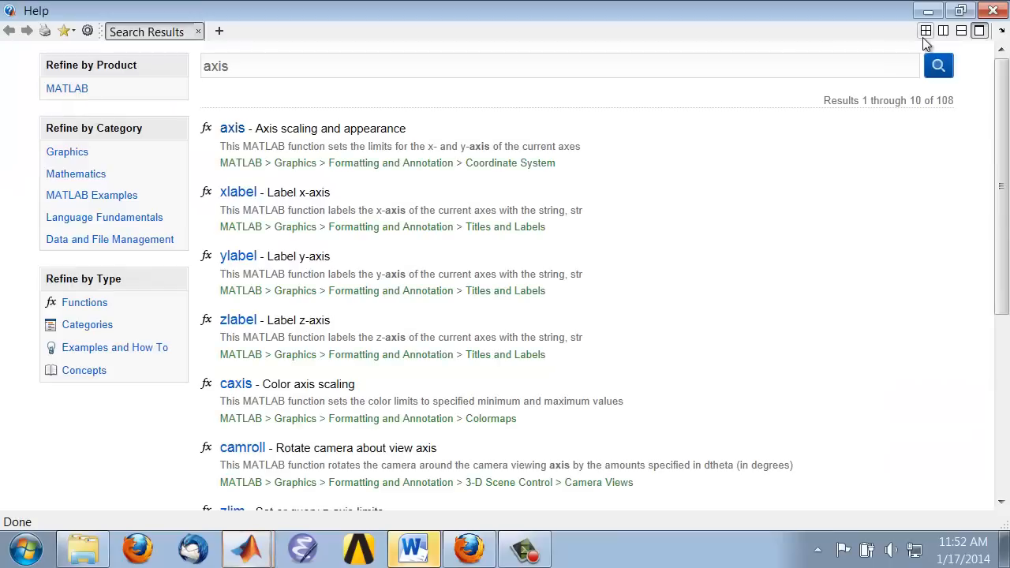
mouse_move(232, 128)
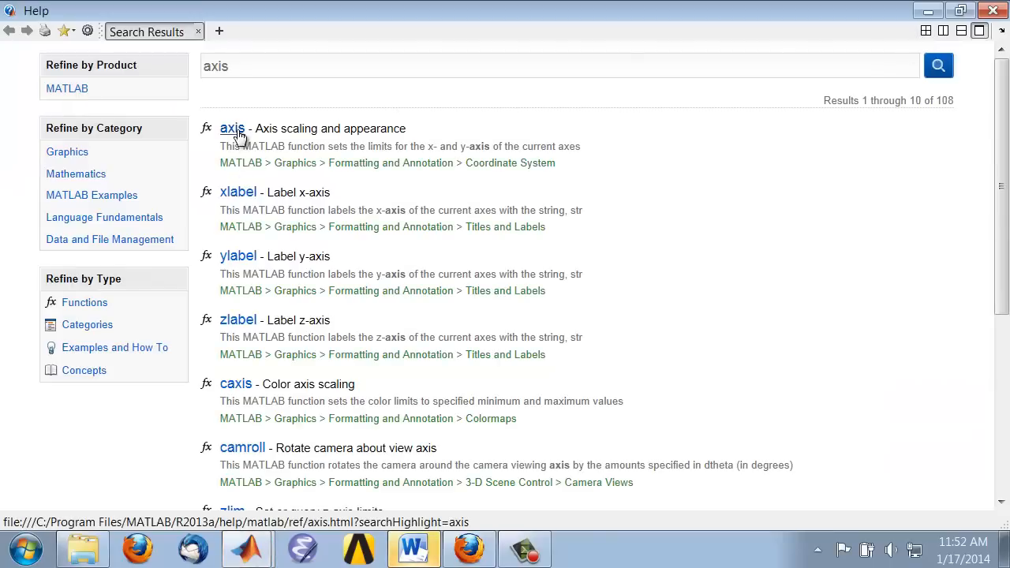
click(232, 128)
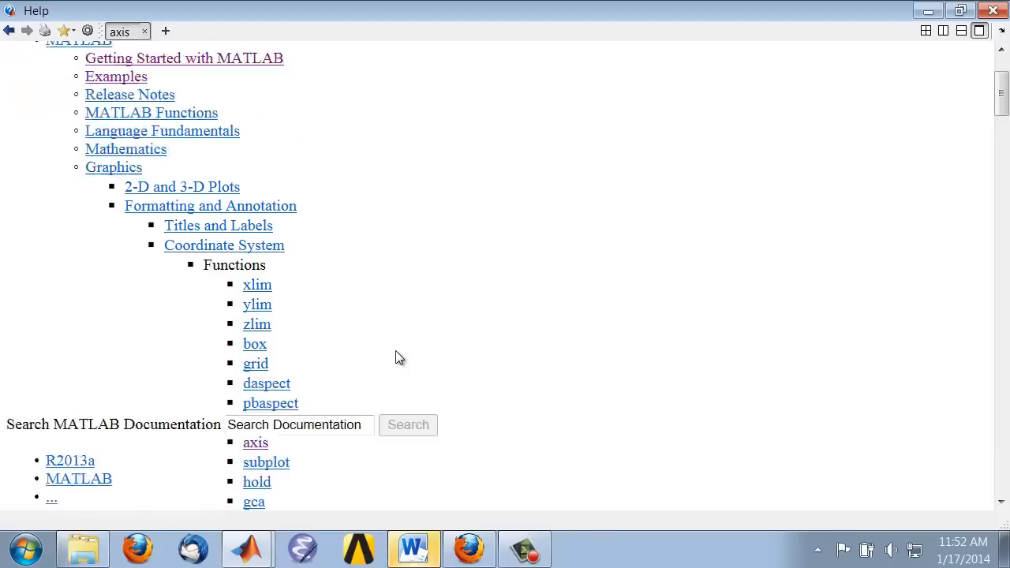
scroll(down, 3)
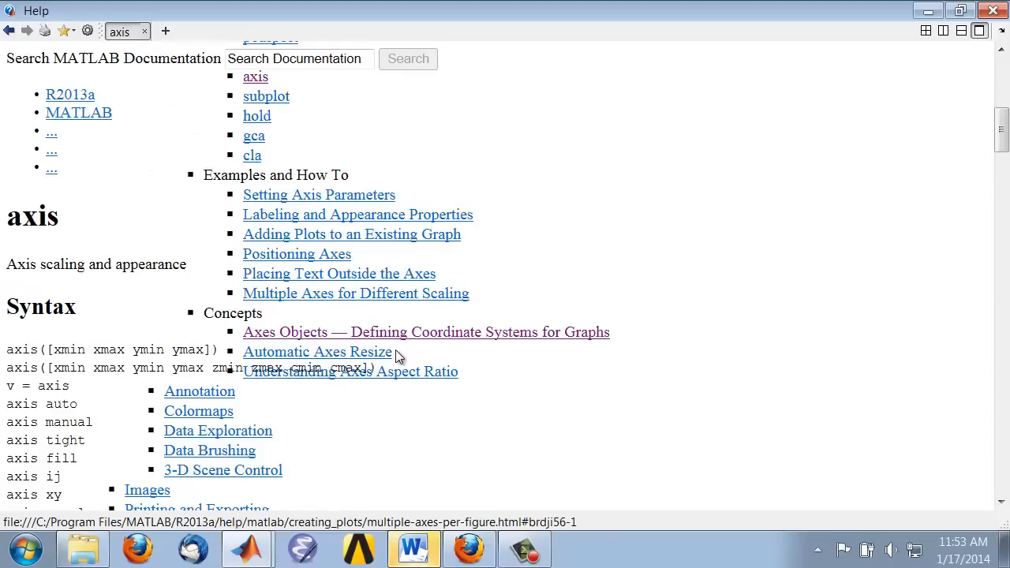
scroll(down, 3)
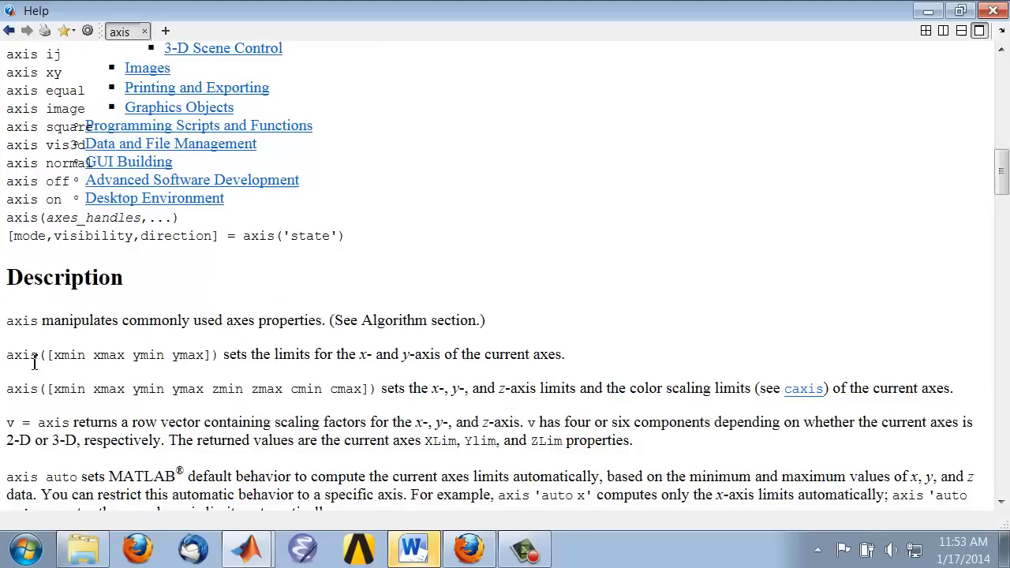
mouse_move(172, 361)
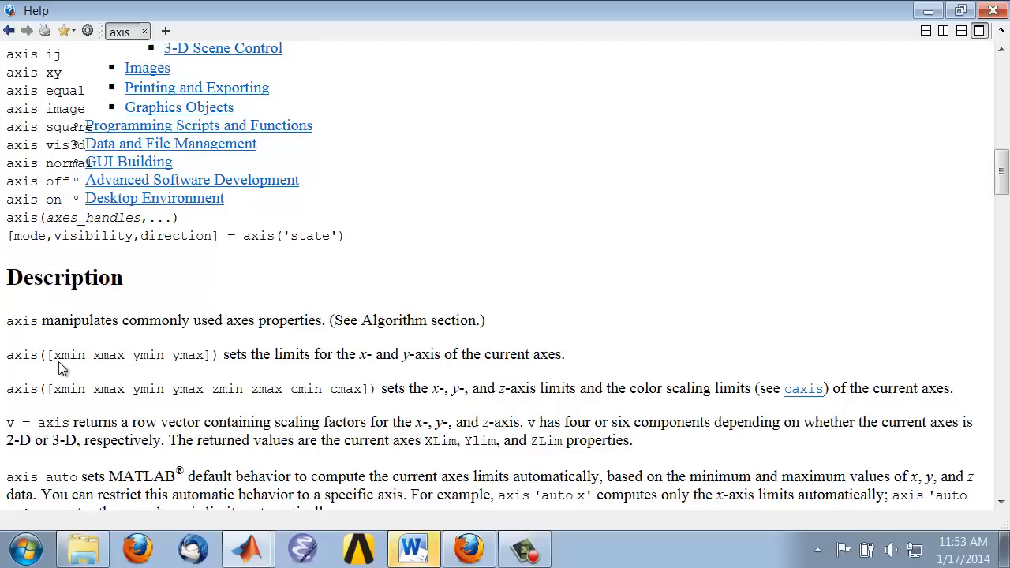
mouse_move(57, 359)
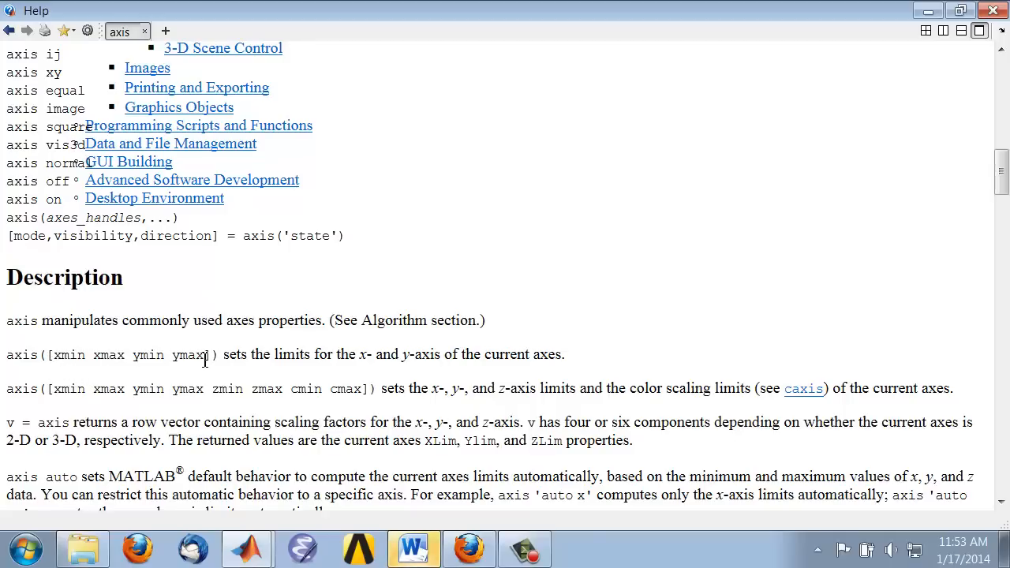
Step: Add 'axis([0 6.5 -1.2 1.2]); %Axis limits' on line 36 after axis square
click(247, 548)
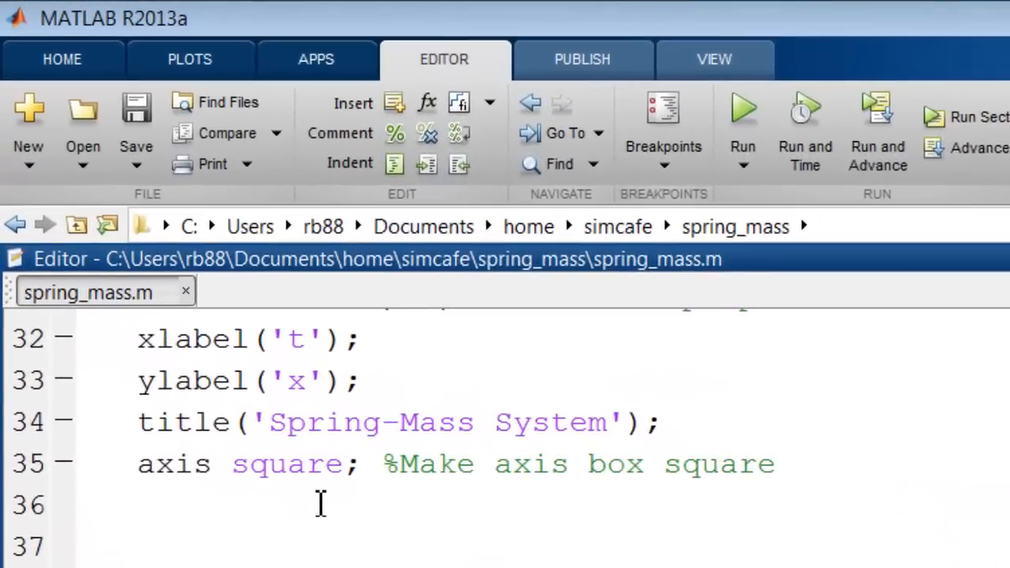
text(axis)
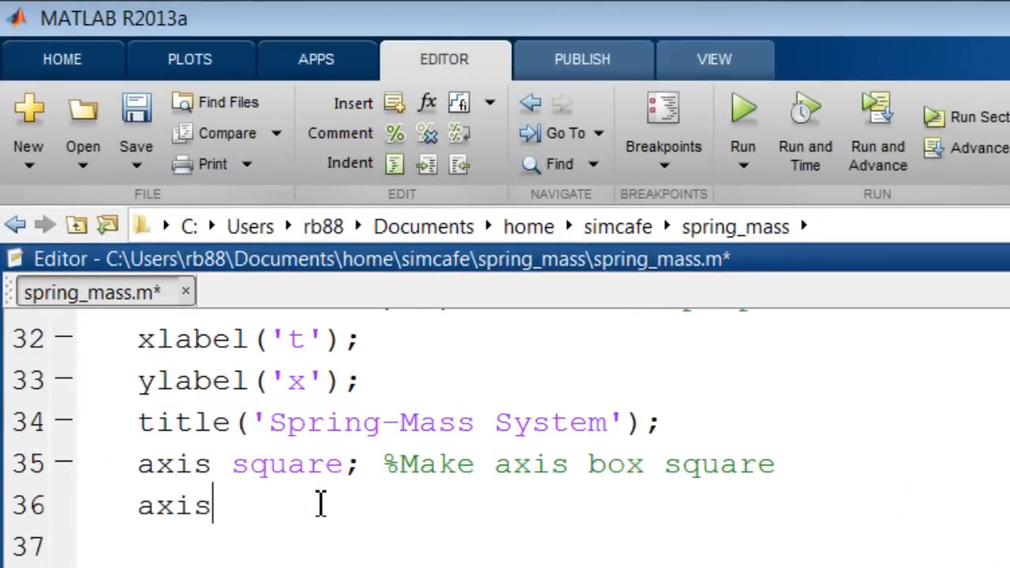
text(())
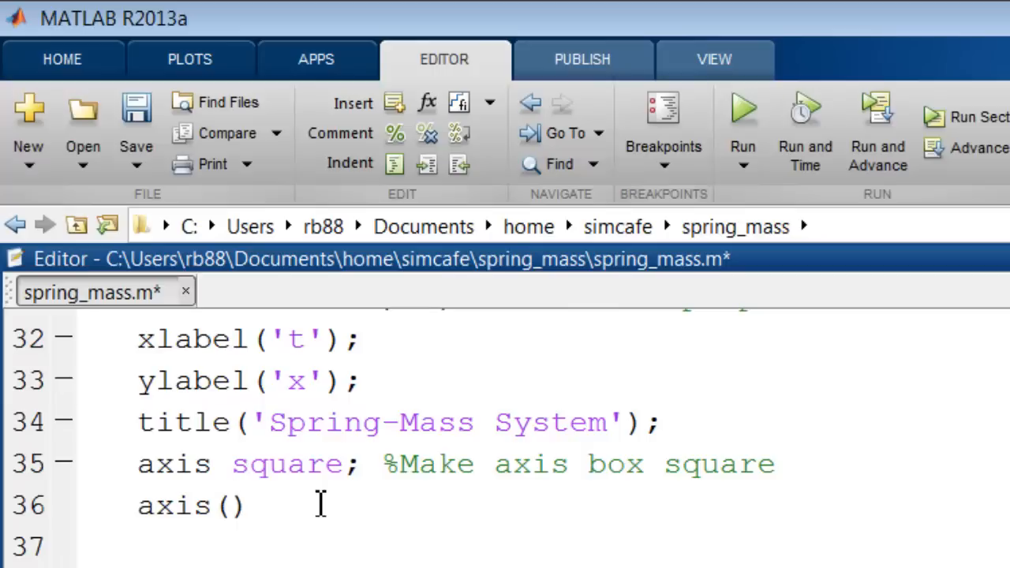
text([])
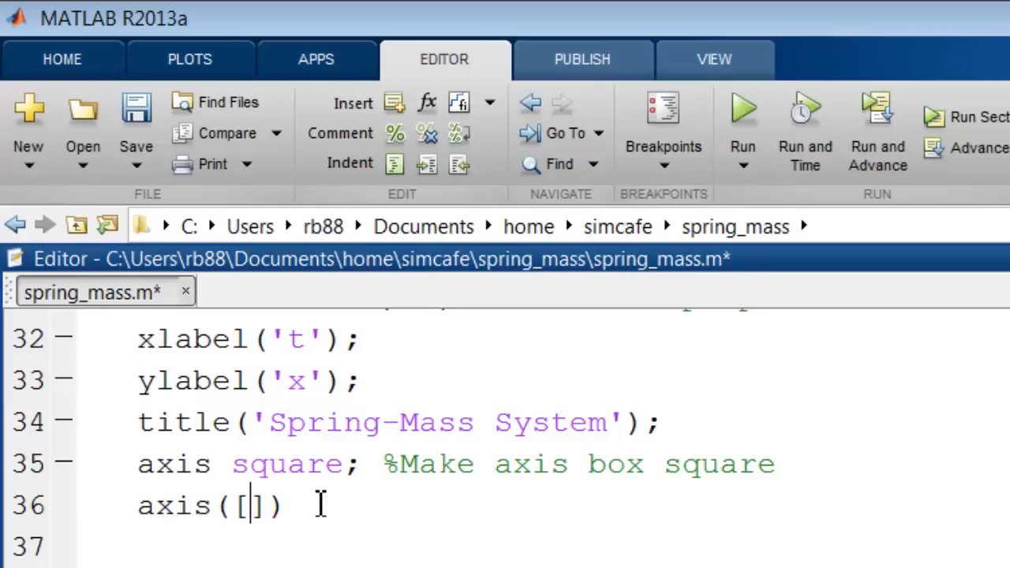
text(0 6.5)
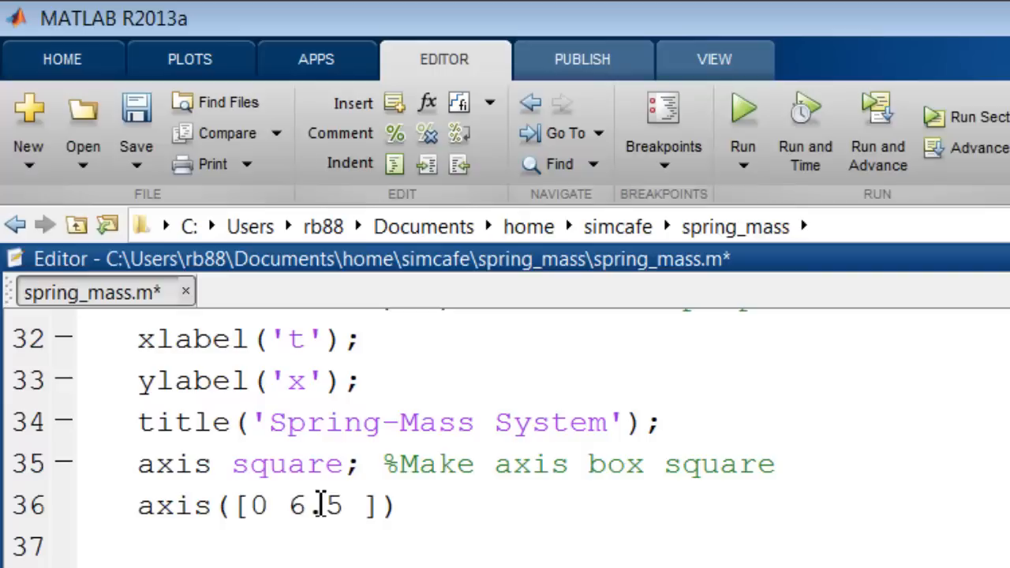
text(-1.2)
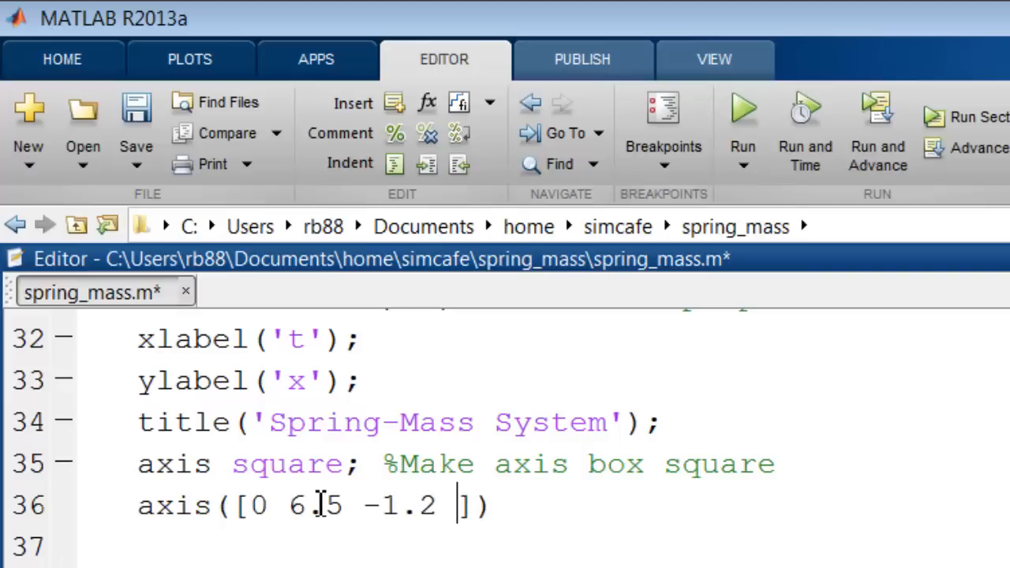
text(1.2)
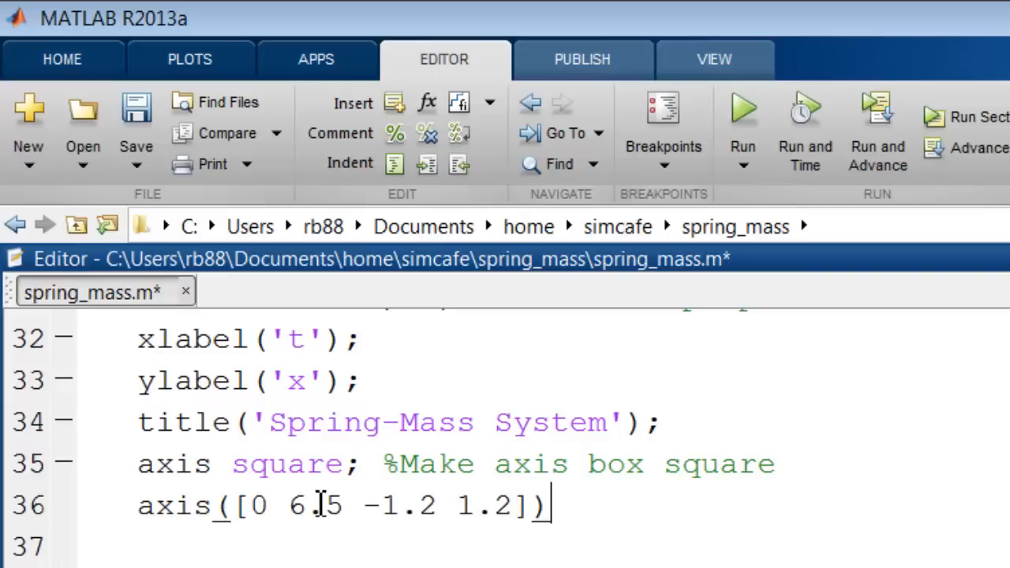
text(; %)
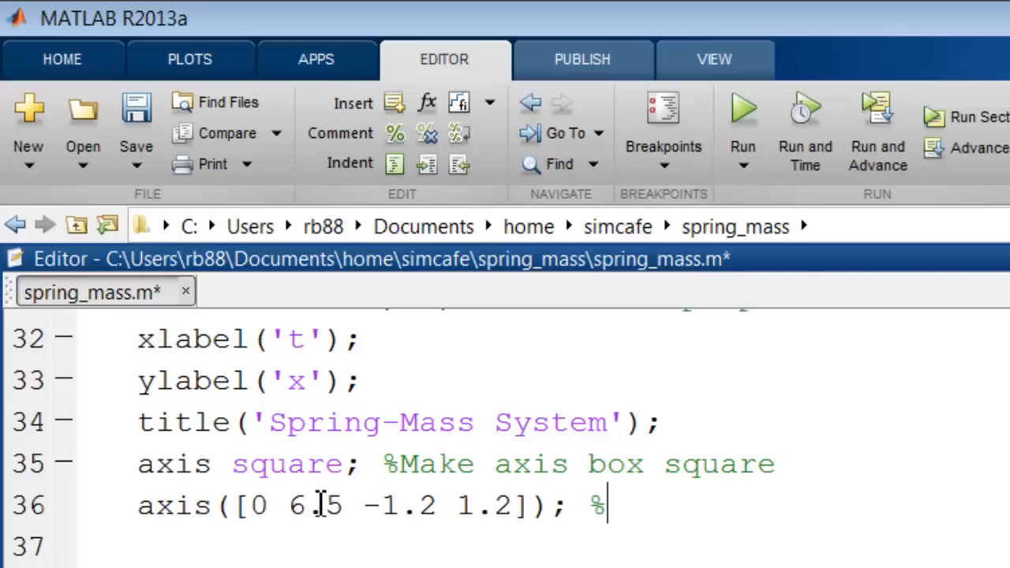
text(Ax)
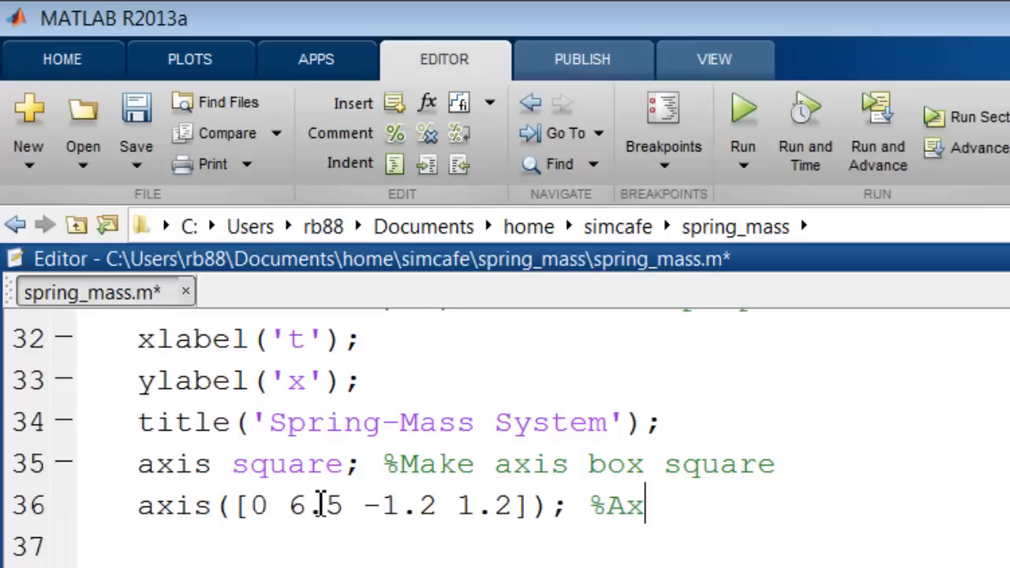
text(is limits)
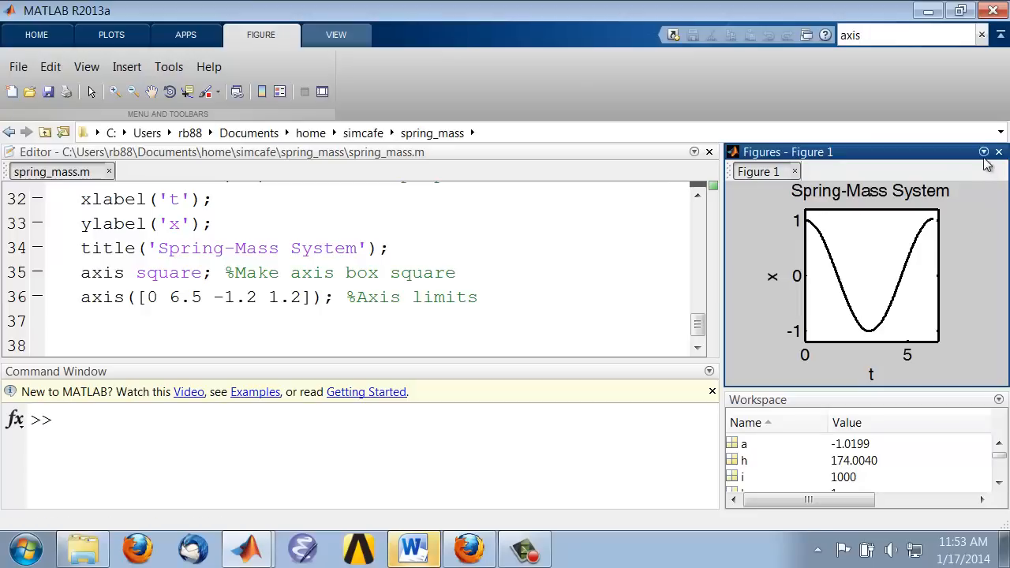
Step: Maximize the Spring-Mass System figure from the Figures panel's options menu
click(984, 151)
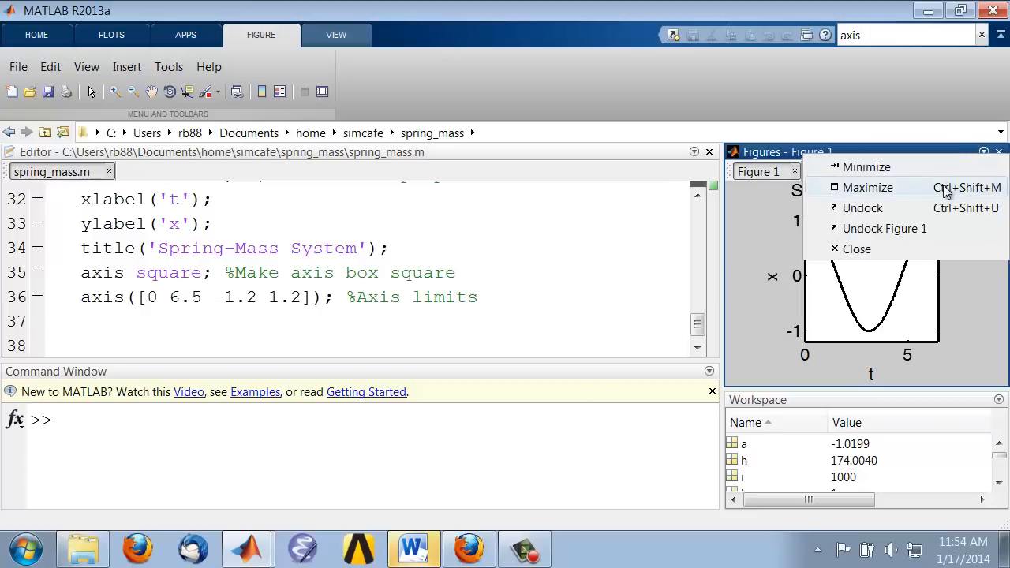
click(867, 187)
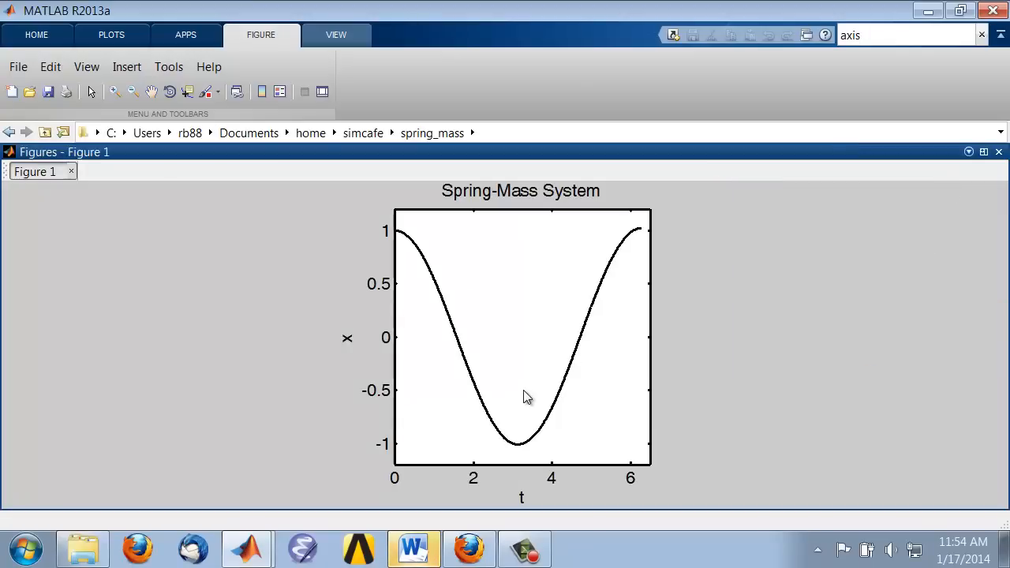
mouse_move(724, 336)
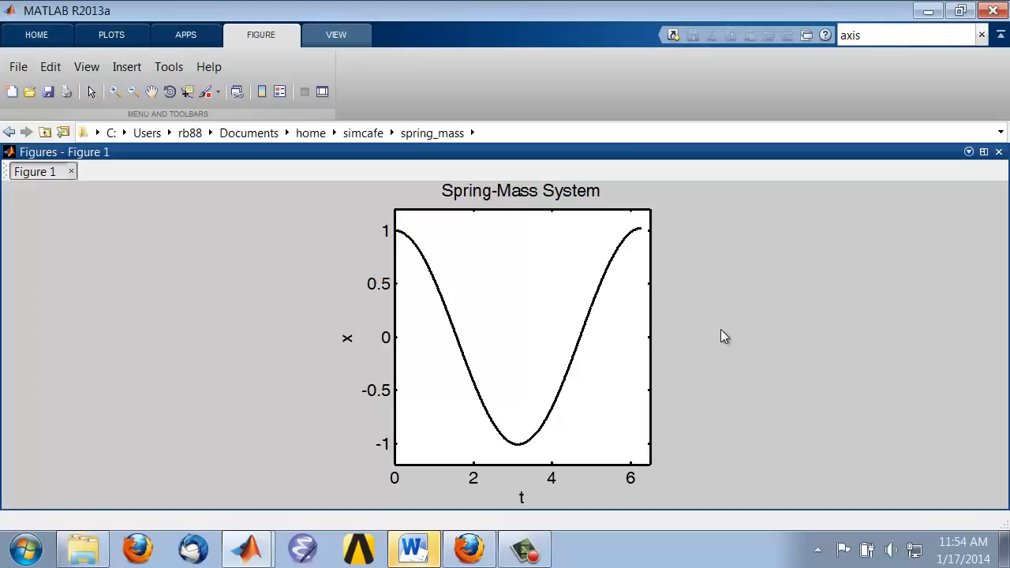